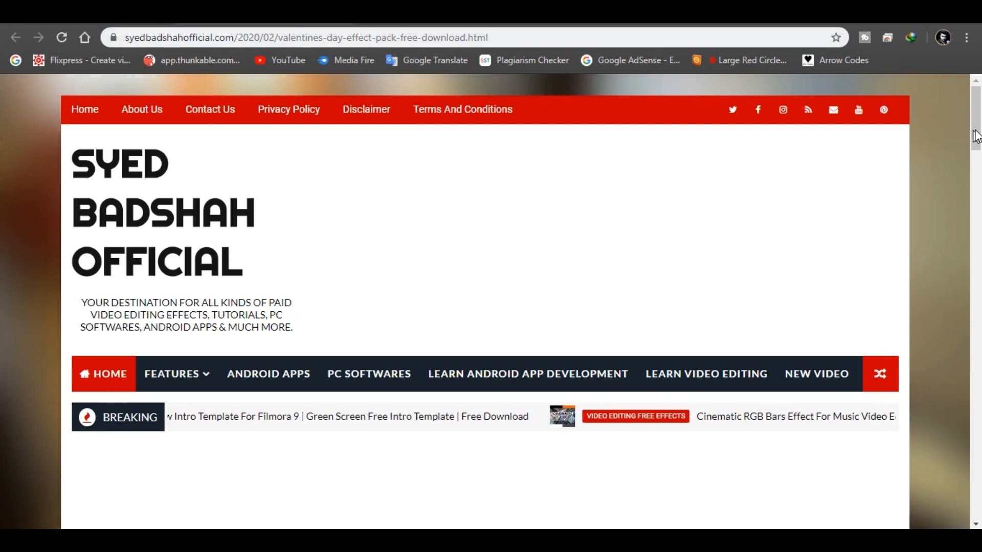
Reach the 'Valentines Day Effect Pack 2020' section and follow its red DOWNLOAD button.
{"action": "scroll", "scroll_direction": "down", "scroll_amount": 3}
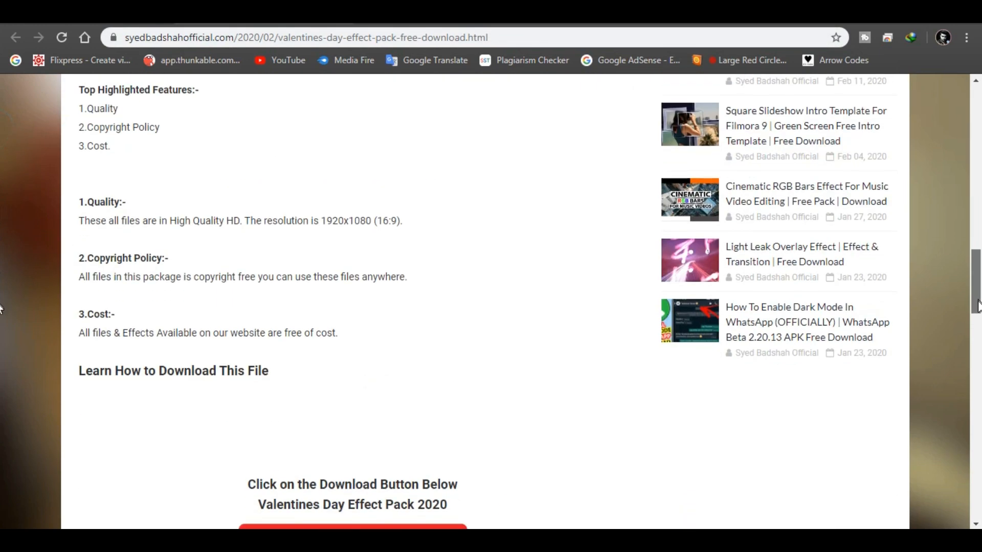
{"action": "scroll", "scroll_direction": "down", "scroll_amount": 3}
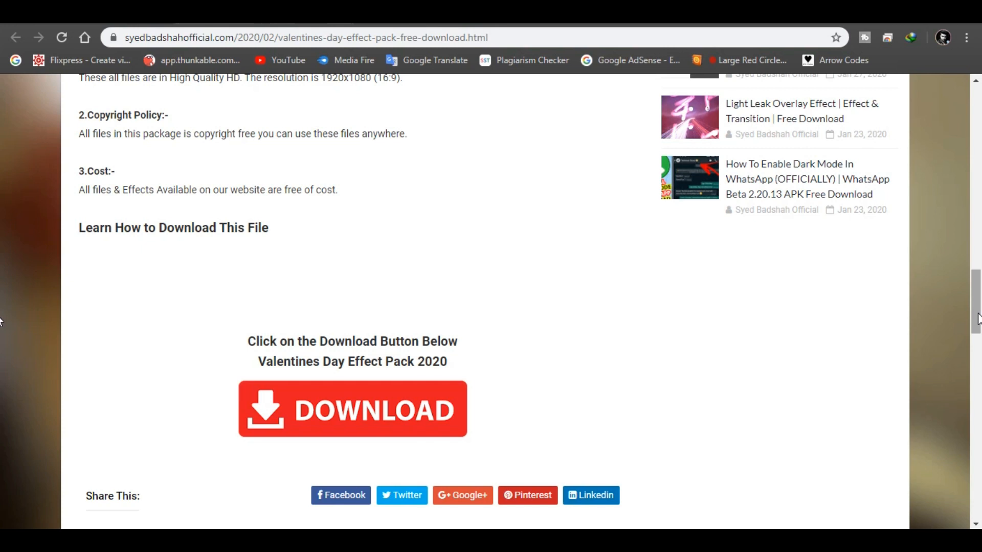
{"action": "left_click", "coordinate": [351, 409]}
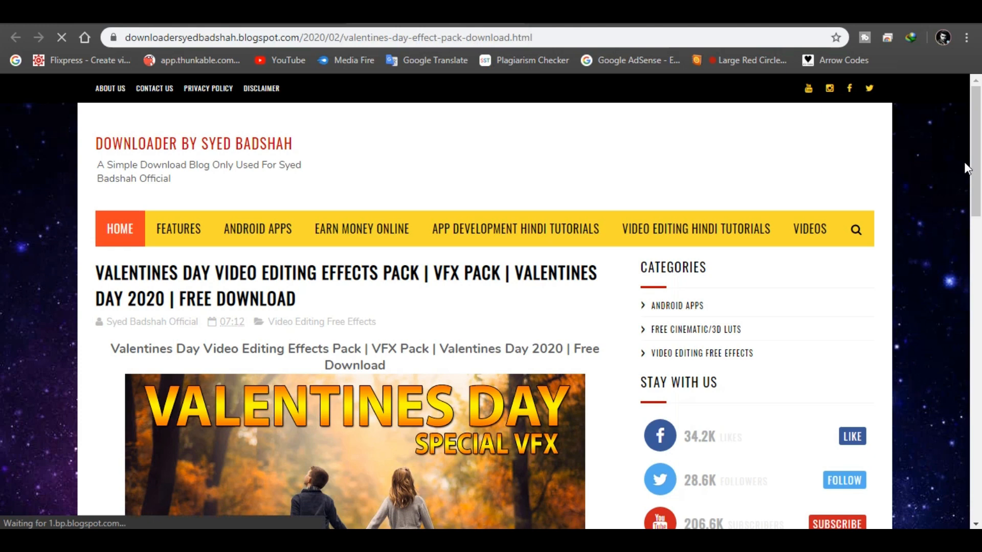
Follow the 'CLICK HERE TO DOWNLOAD' link to the MediaFire page for the 109.72MB pack archive.
{"action": "scroll", "scroll_direction": "down", "scroll_amount": 3}
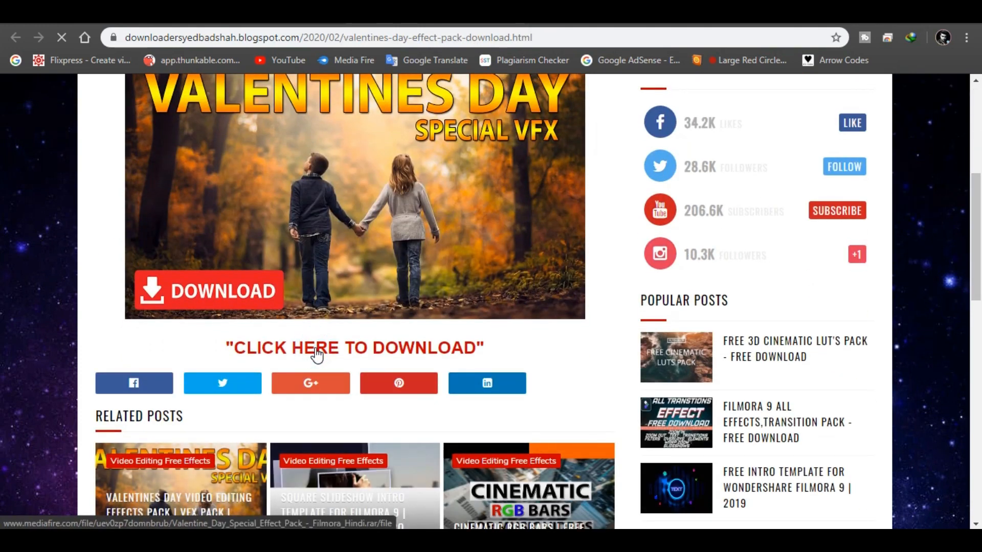
{"action": "left_click", "coordinate": [354, 348]}
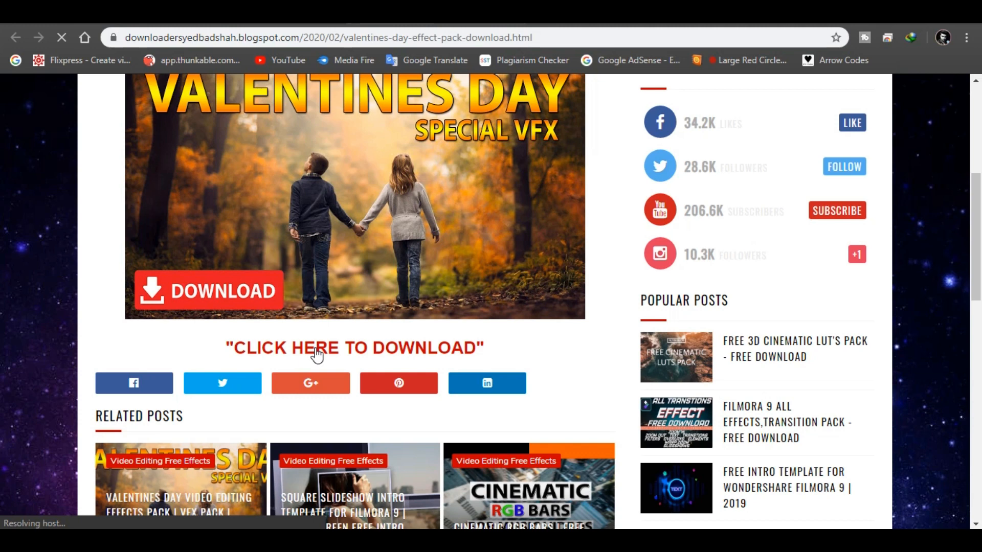
{"action": "left_click", "coordinate": [355, 347]}
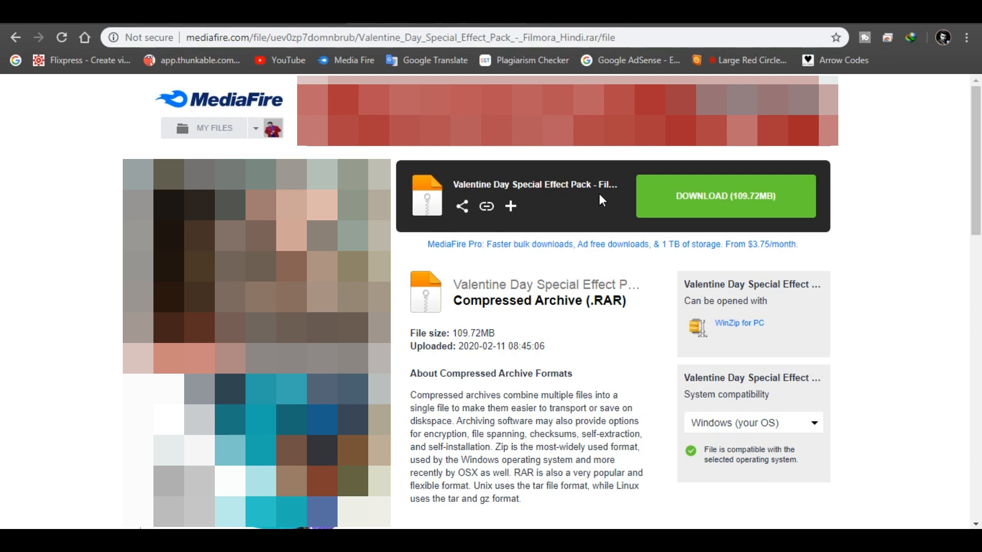
{"action": "mouse_move", "coordinate": [700, 206]}
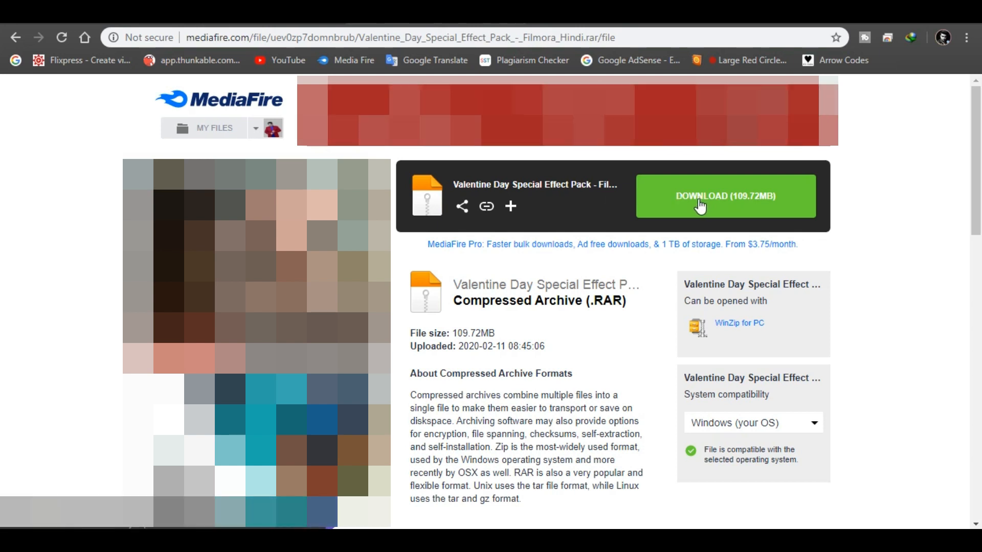
Browse the extracted pack folder in Downloads, selecting clip 9 with floating hearts and then clearing the selection.
{"action": "left_click", "coordinate": [724, 196]}
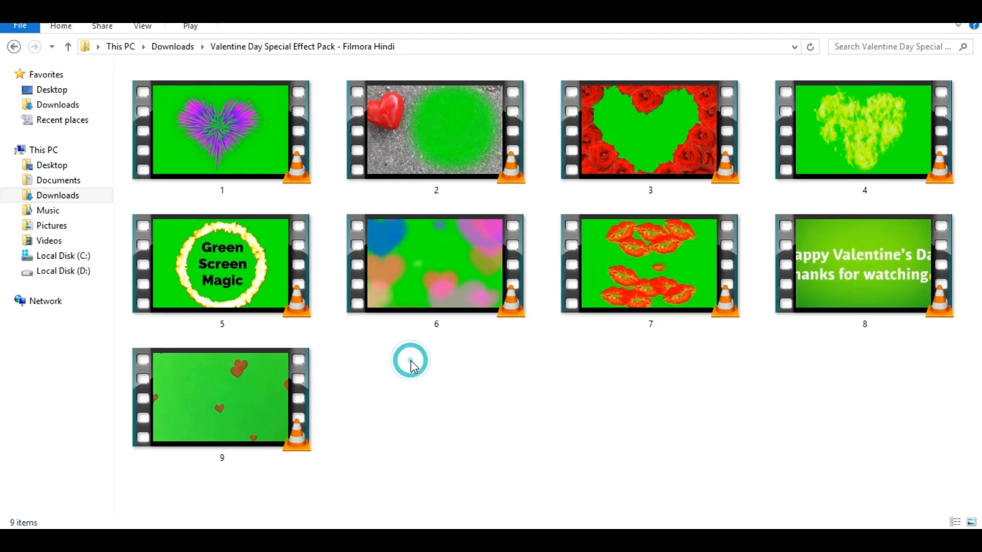
{"action": "left_click", "coordinate": [222, 400]}
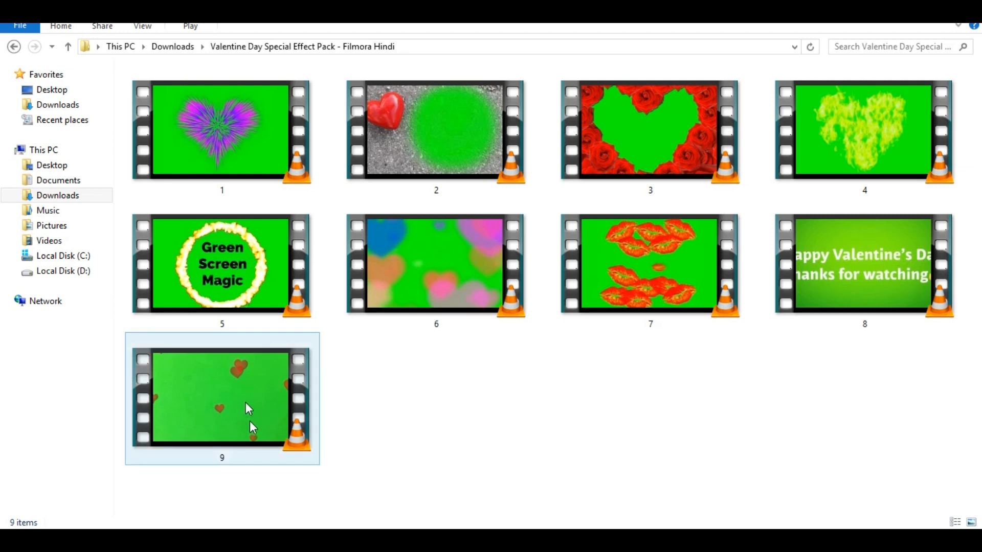
{"action": "left_click", "coordinate": [593, 396]}
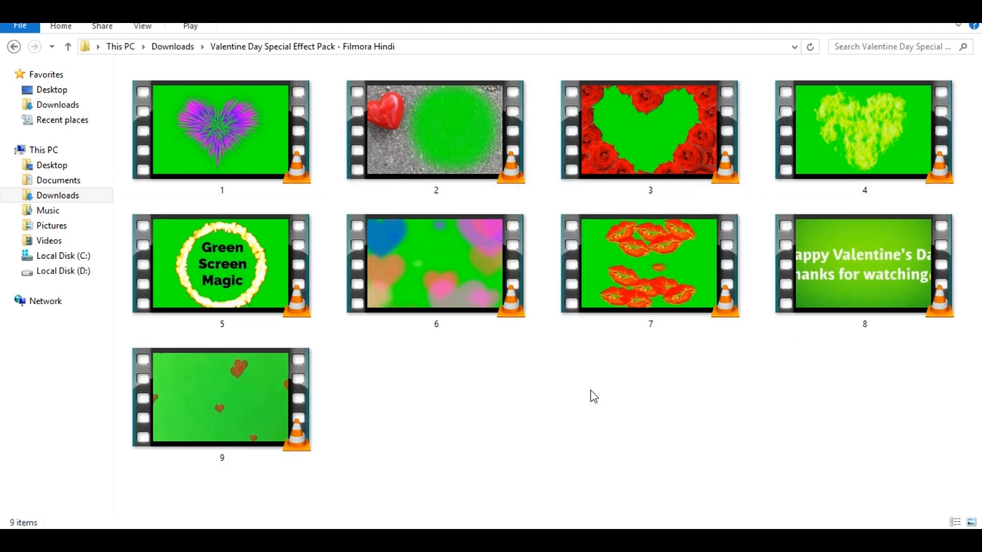